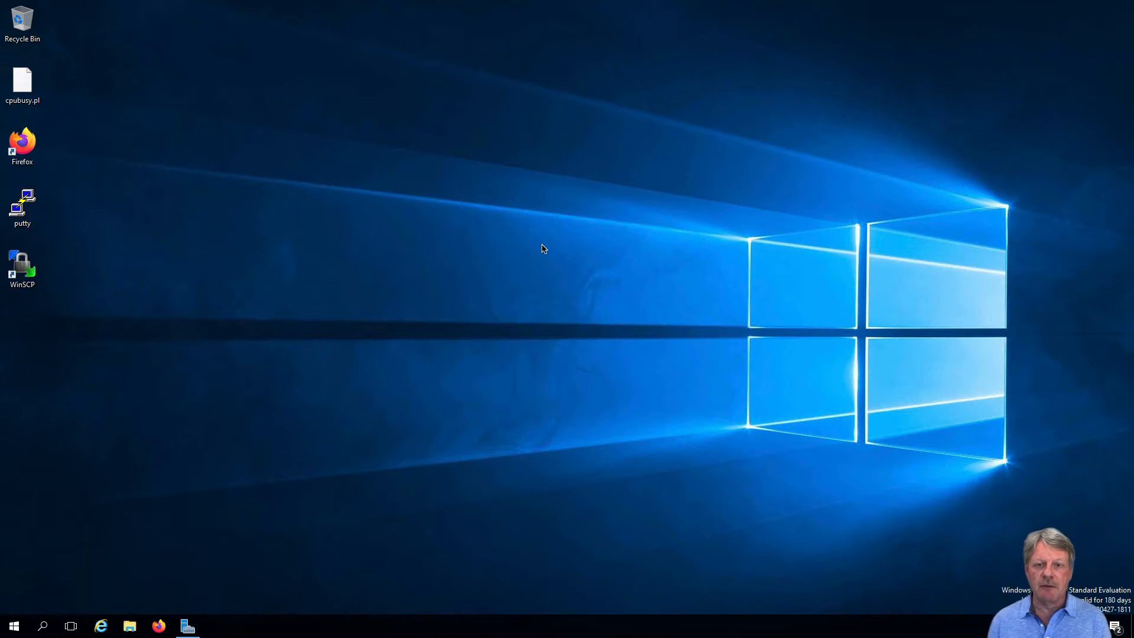
mouse_move(364, 314)
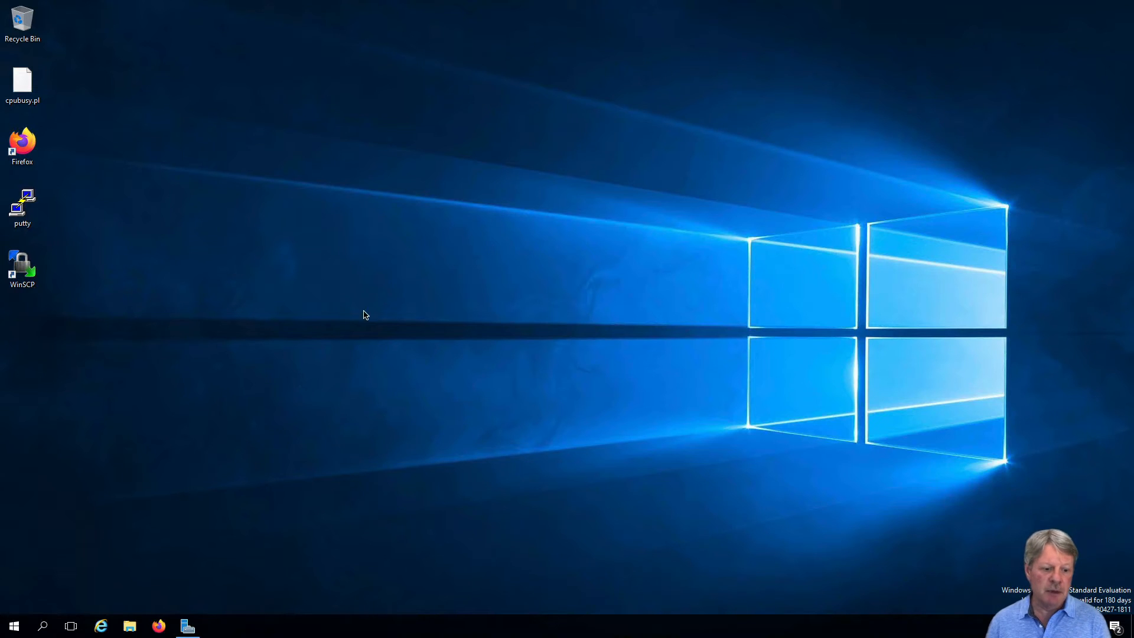
mouse_move(219, 463)
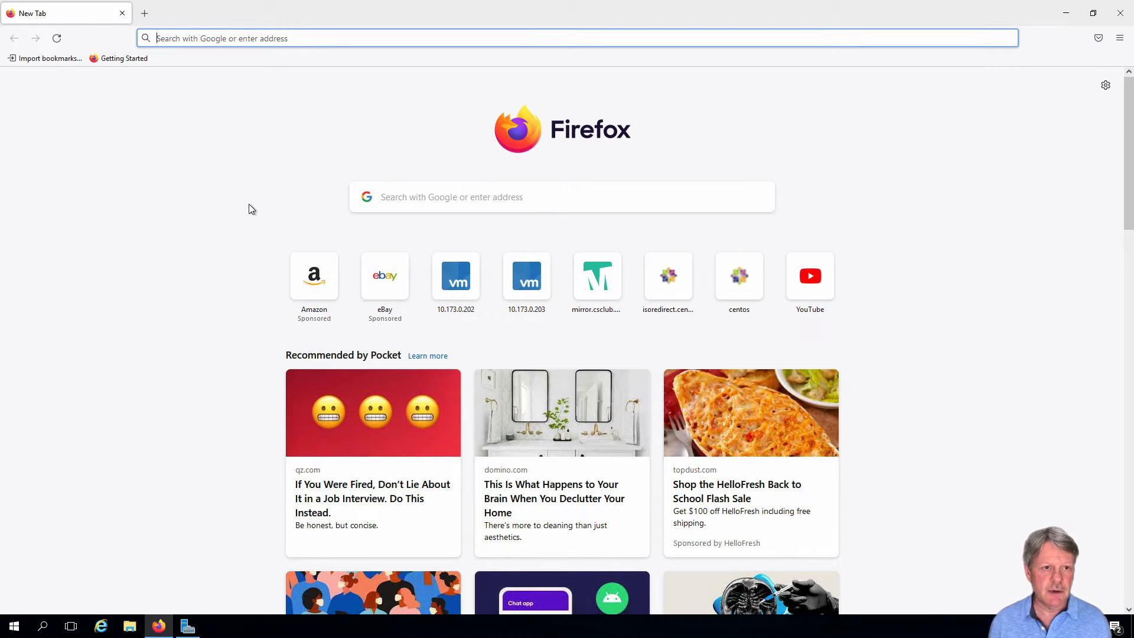
text(https://vcsa.vclass.local)
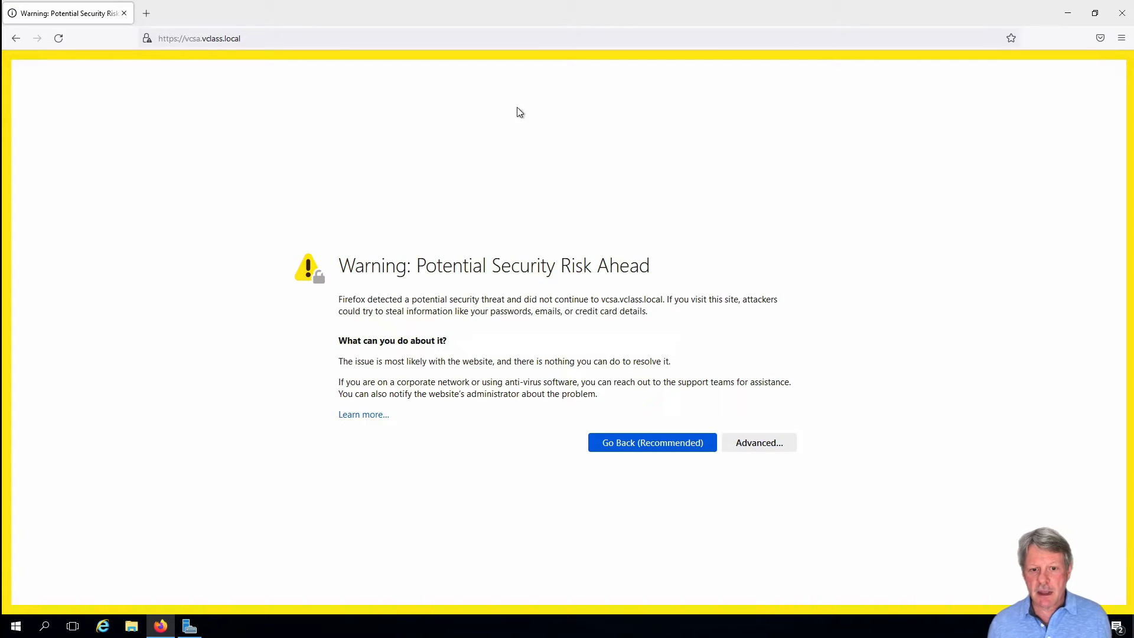
click(759, 442)
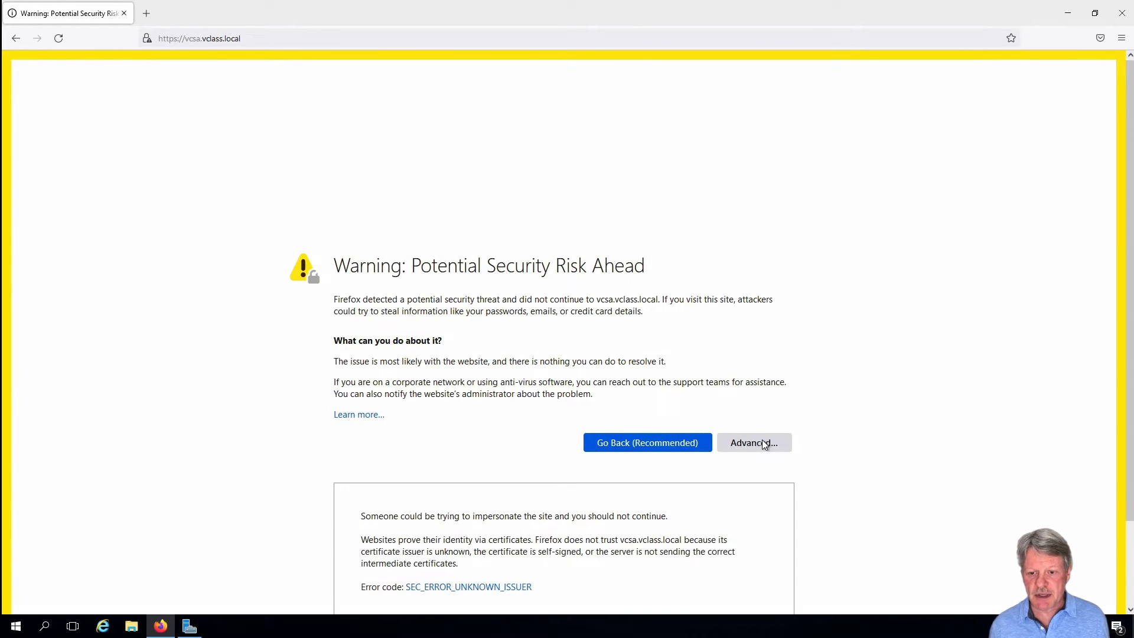
click(754, 443)
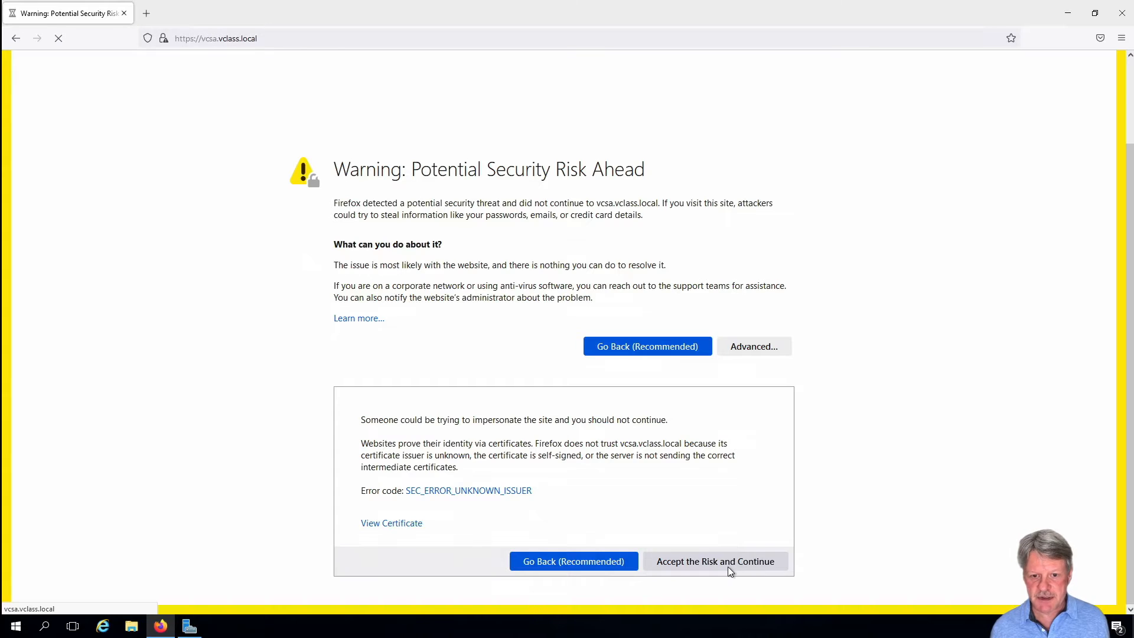
click(714, 561)
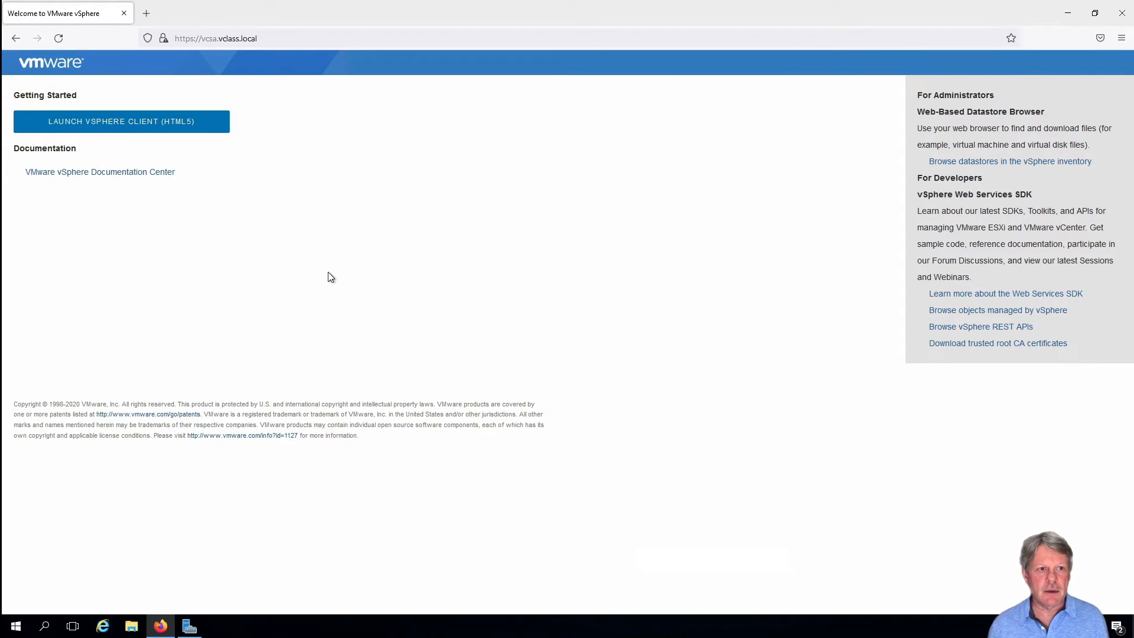
mouse_move(189, 123)
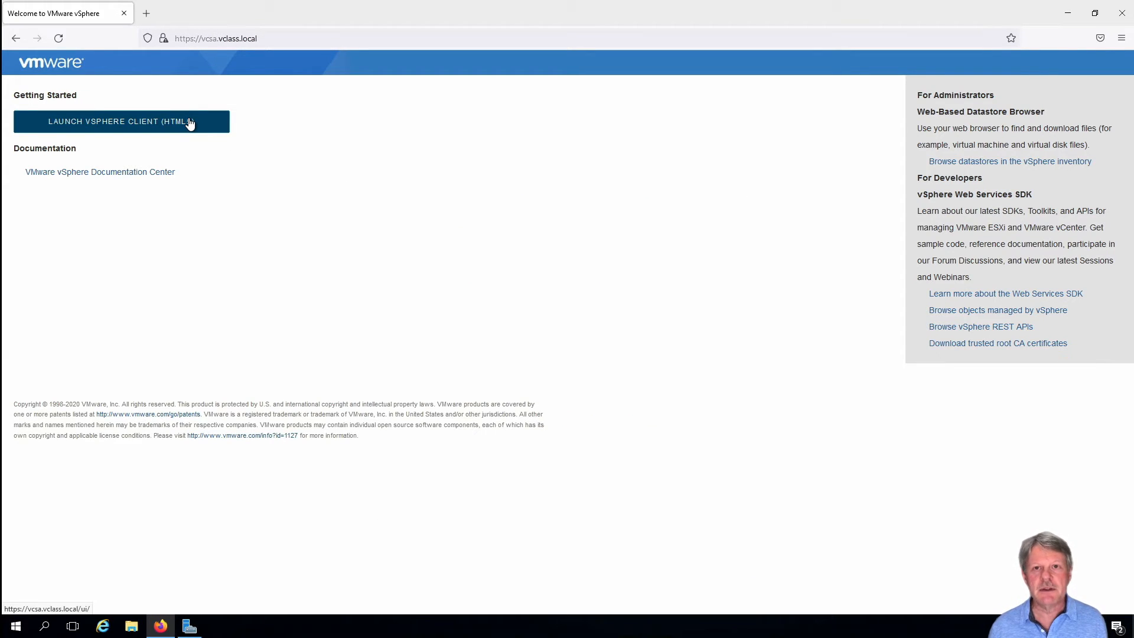
click(120, 120)
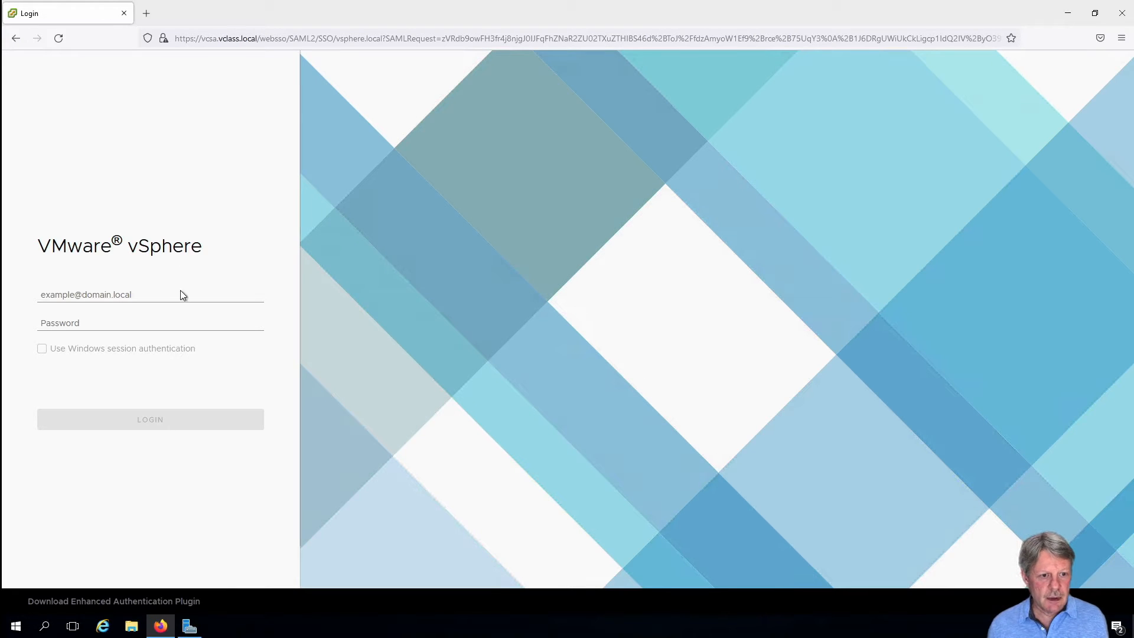
text(root)
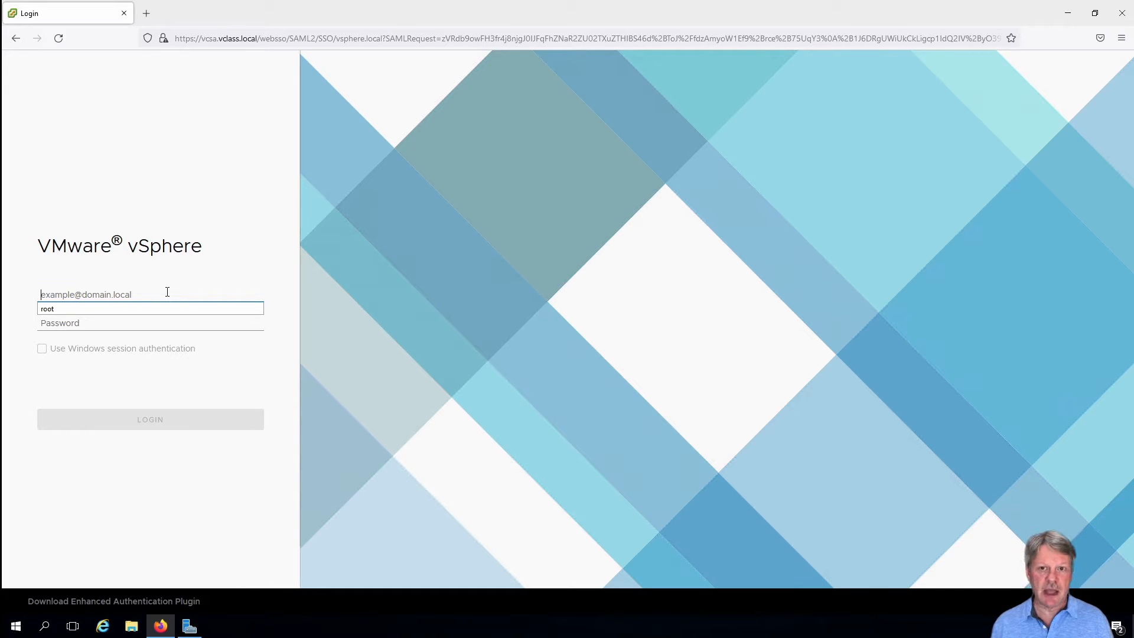
text(administrator@v)
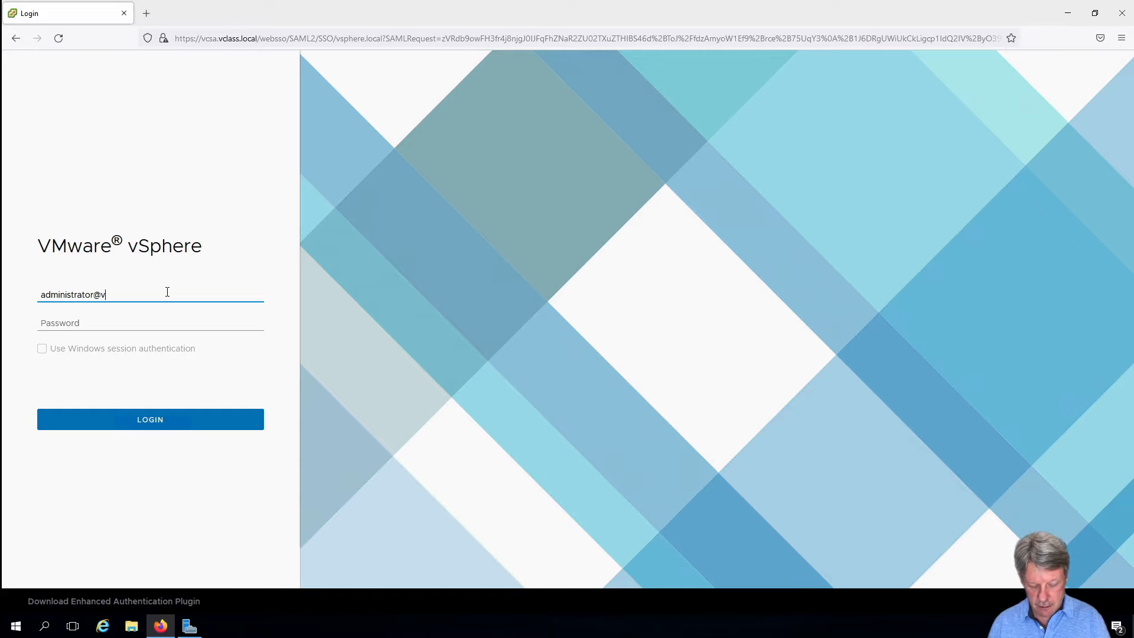
text(sphere.local)
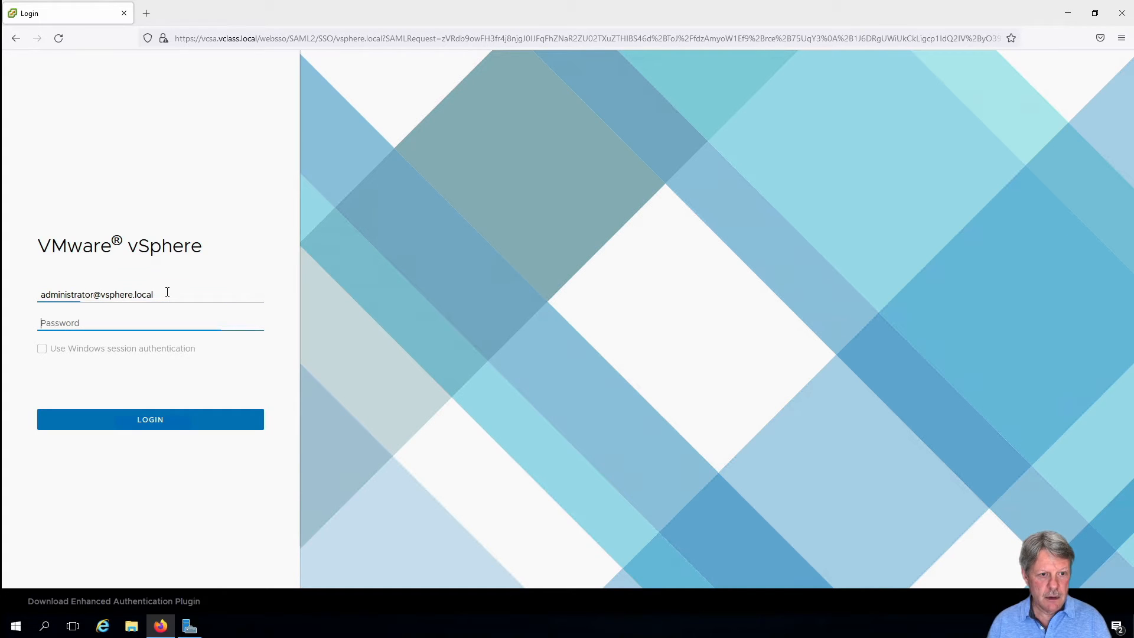
text(••••••••)
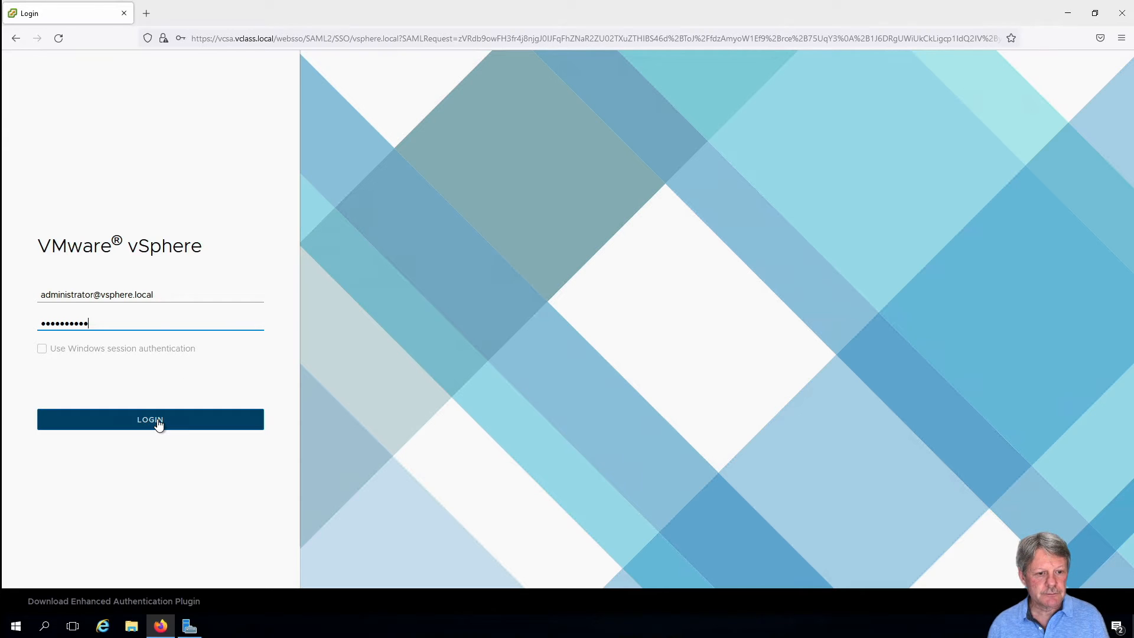
click(151, 420)
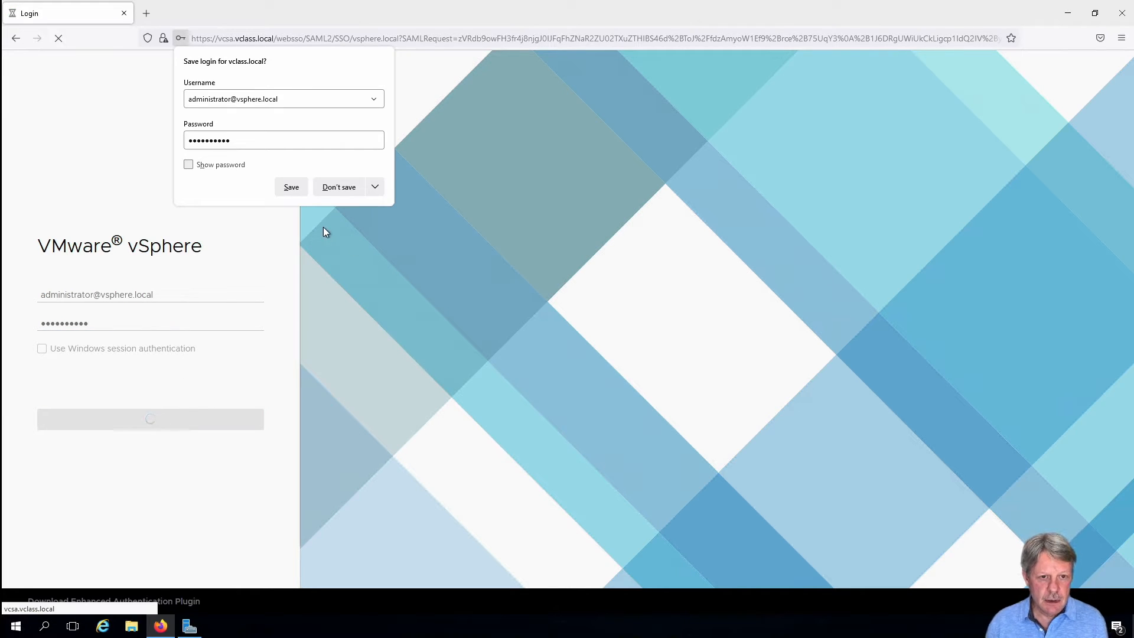
click(291, 187)
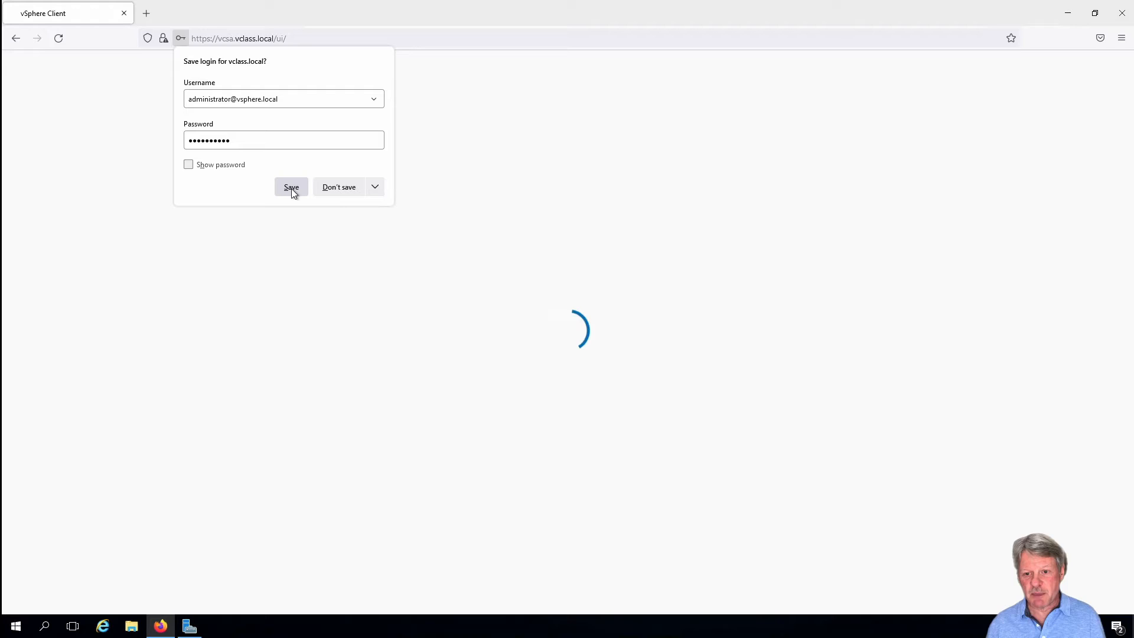
click(291, 187)
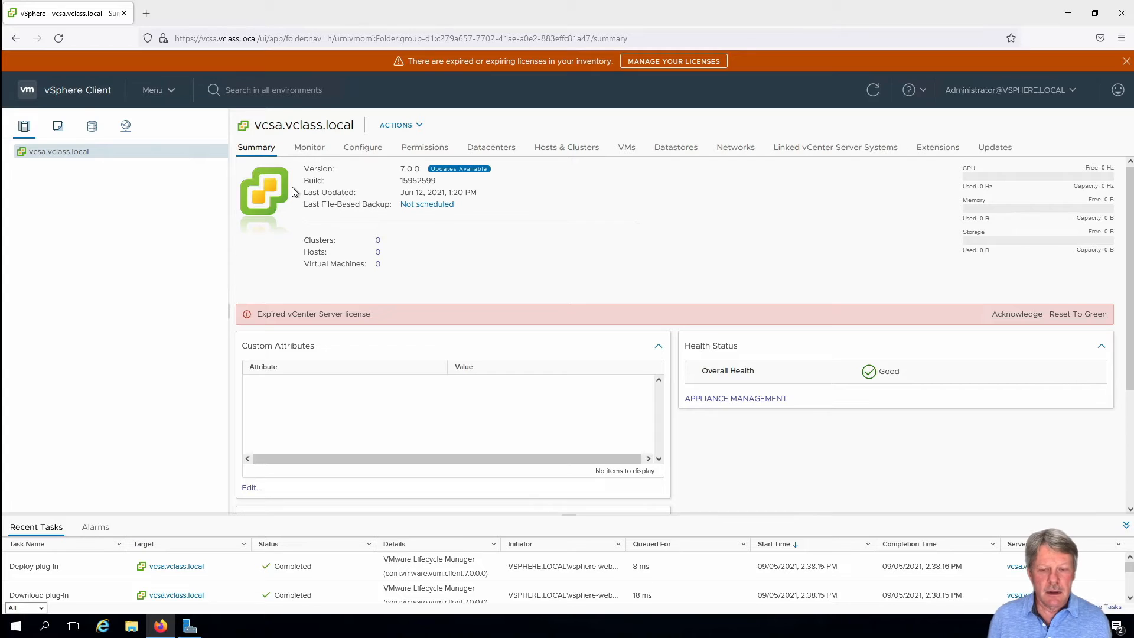
mouse_move(631, 105)
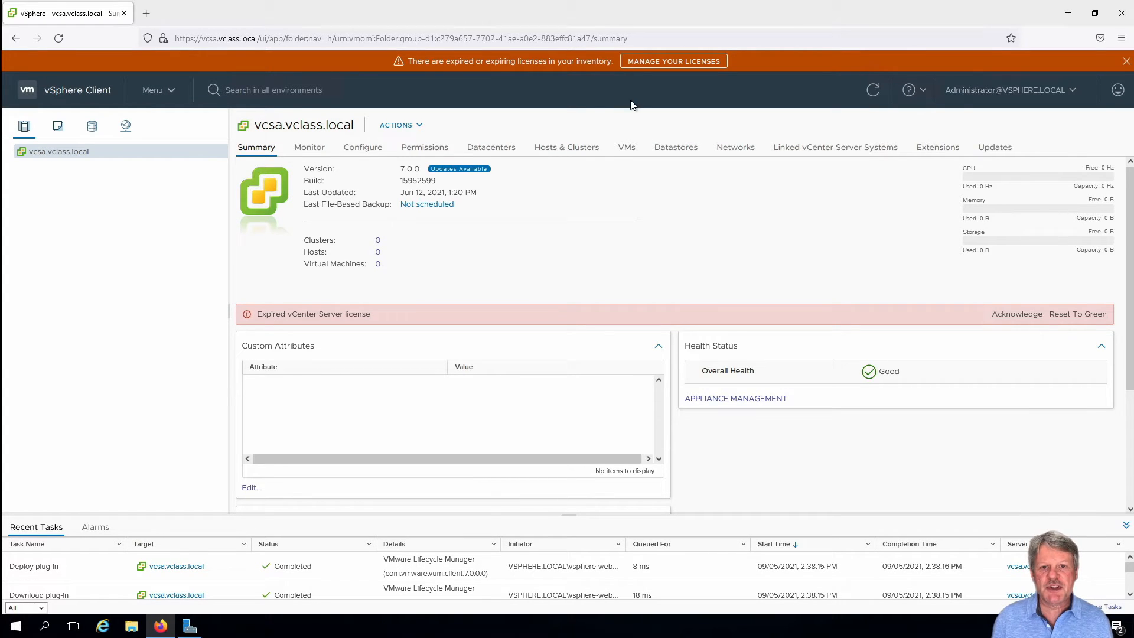
mouse_move(566, 147)
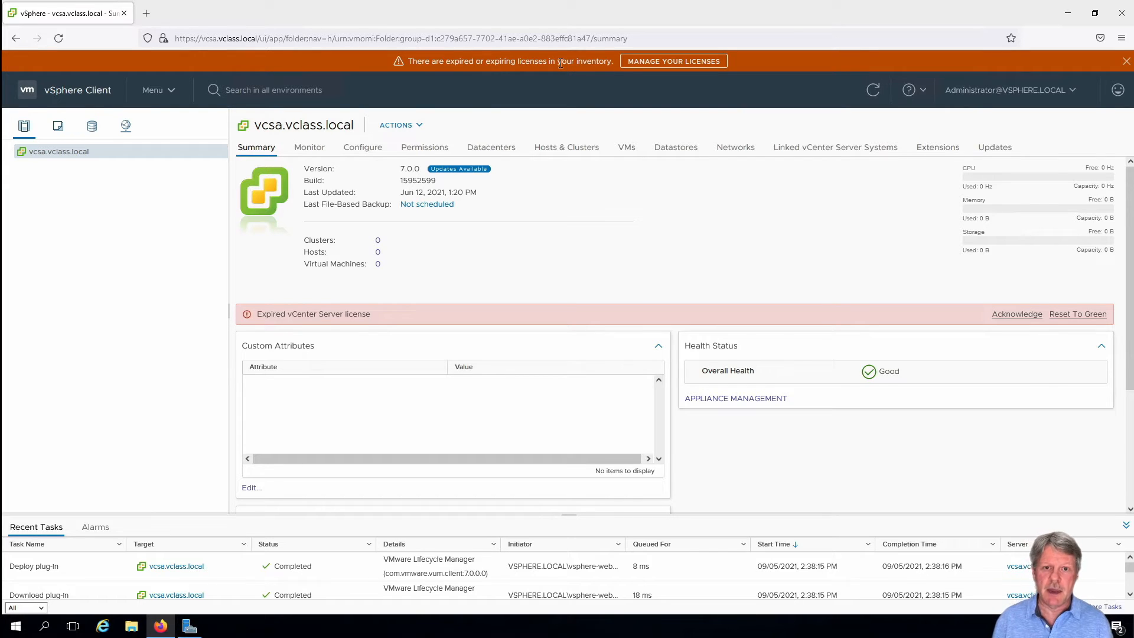
mouse_move(152, 109)
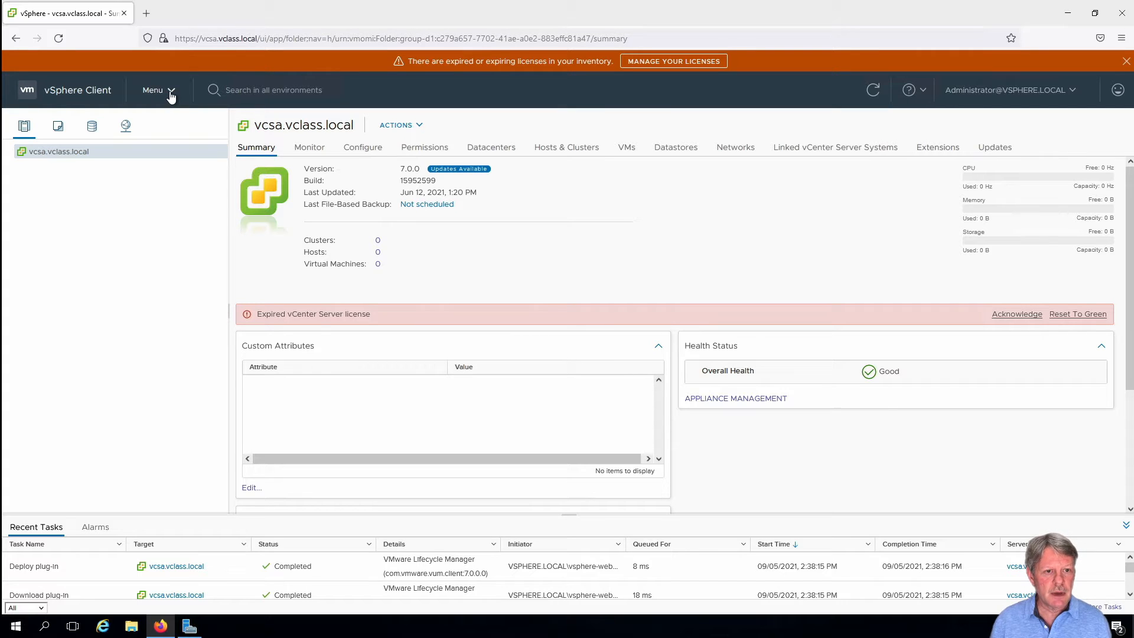
Step: Navigate via Menu > Administration to the Licensing > Licenses page
click(152, 90)
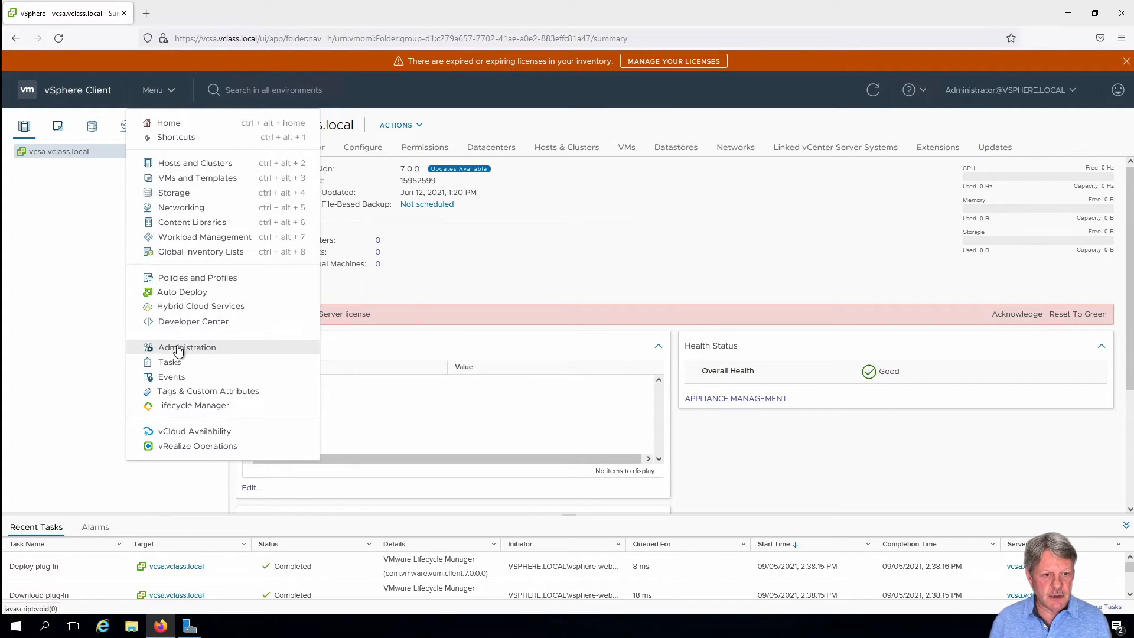
click(185, 348)
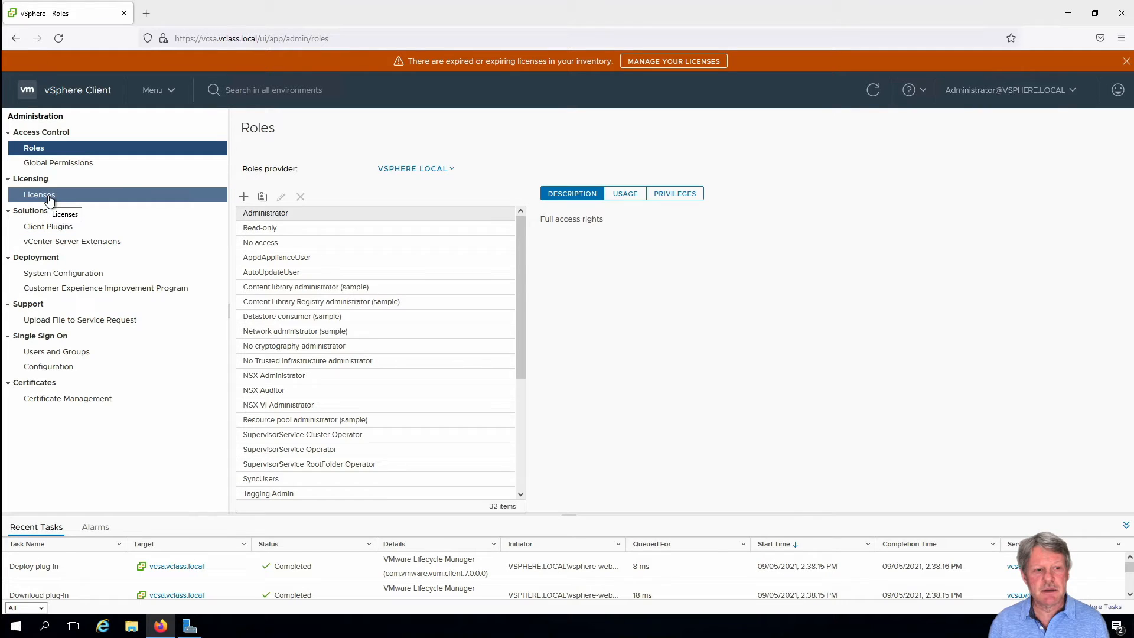
click(39, 195)
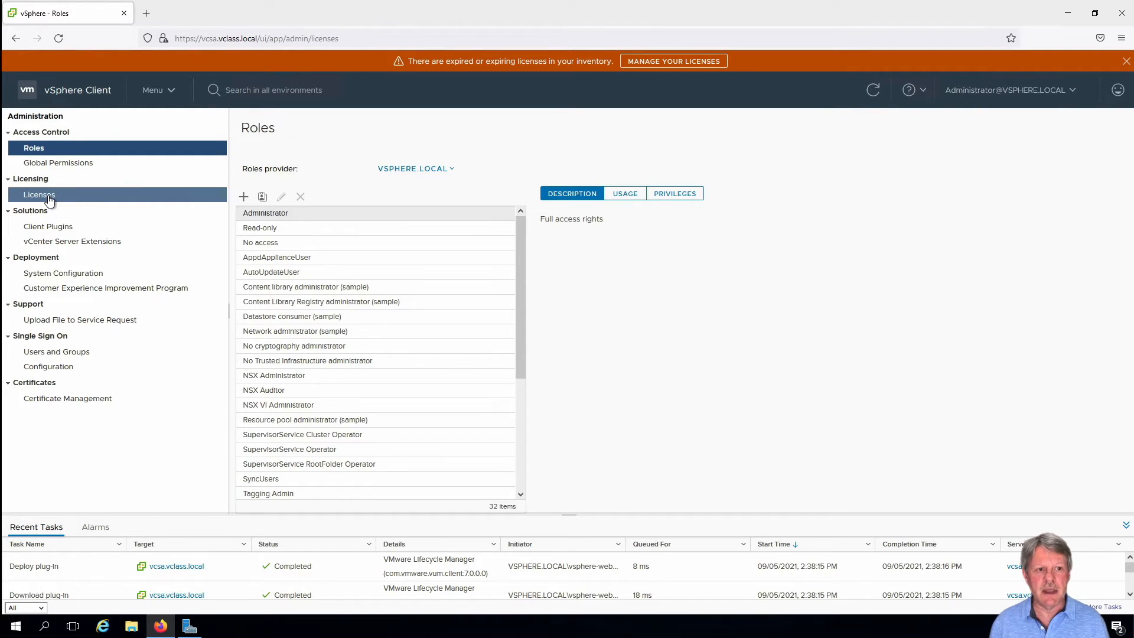
click(39, 194)
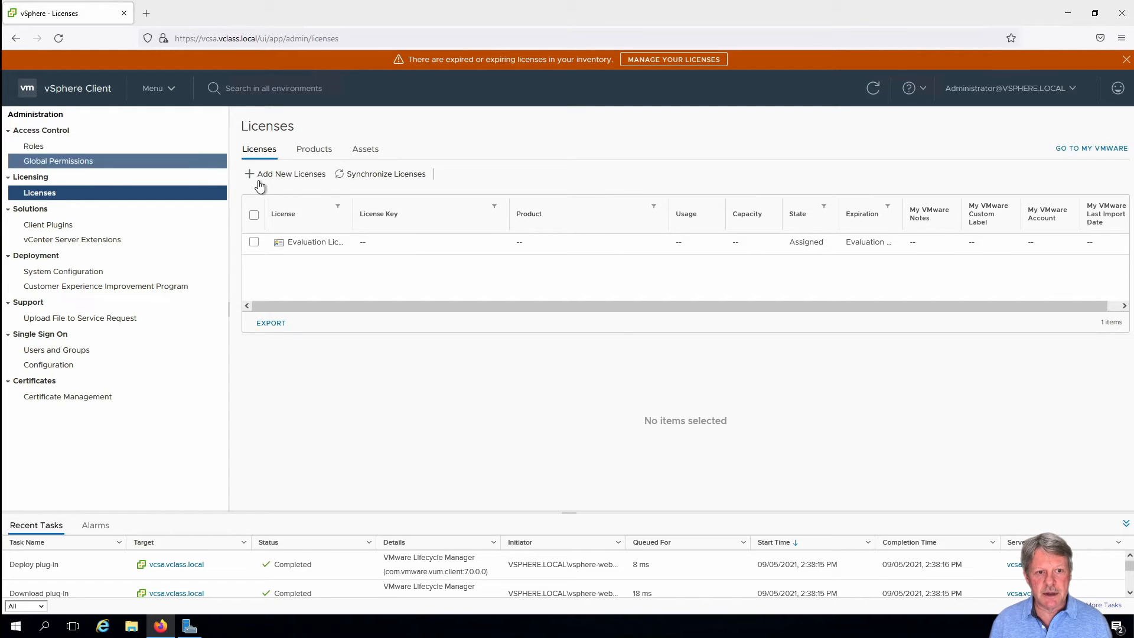
Step: Add two new license keys, recognised as vSphere 7 Enterprise Plus and vCenter Server 7 Standard
click(285, 174)
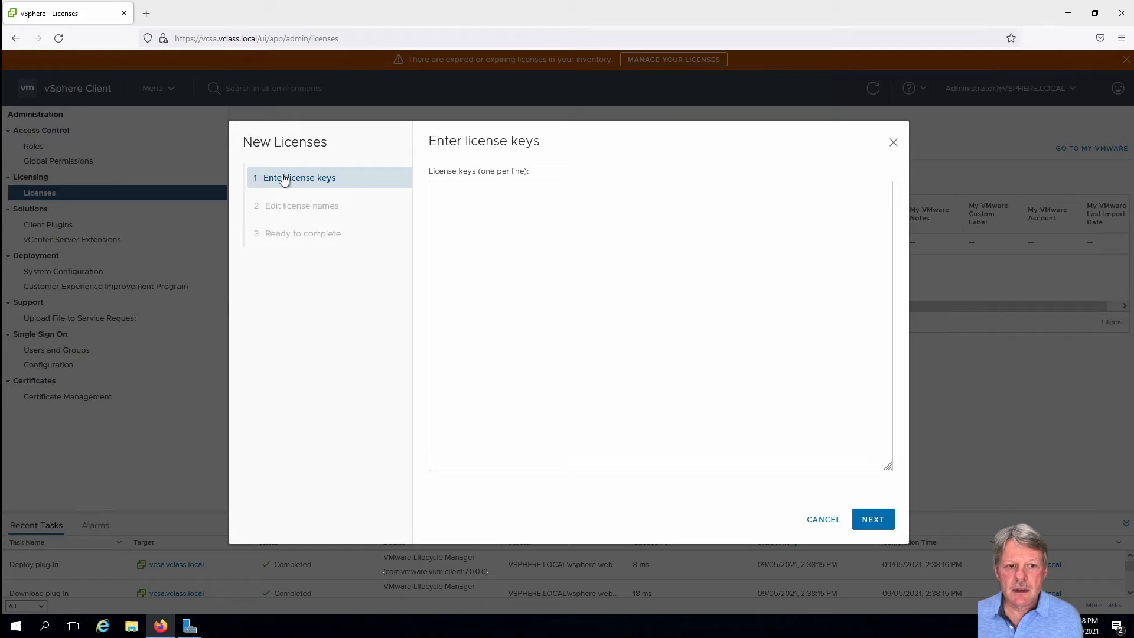
click(534, 202)
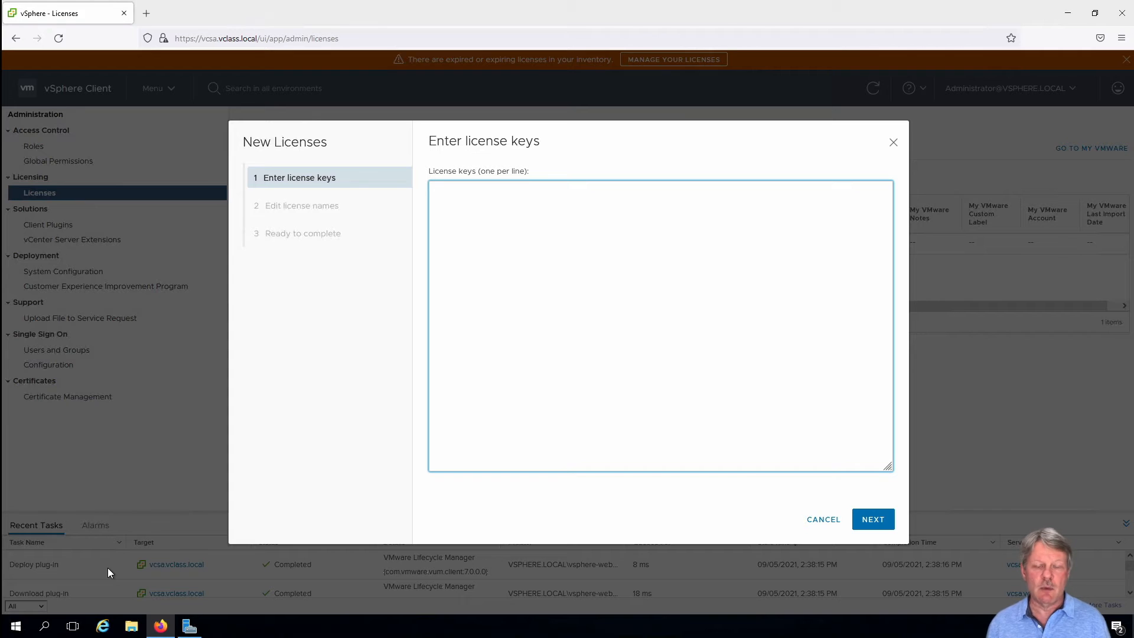
click(651, 191)
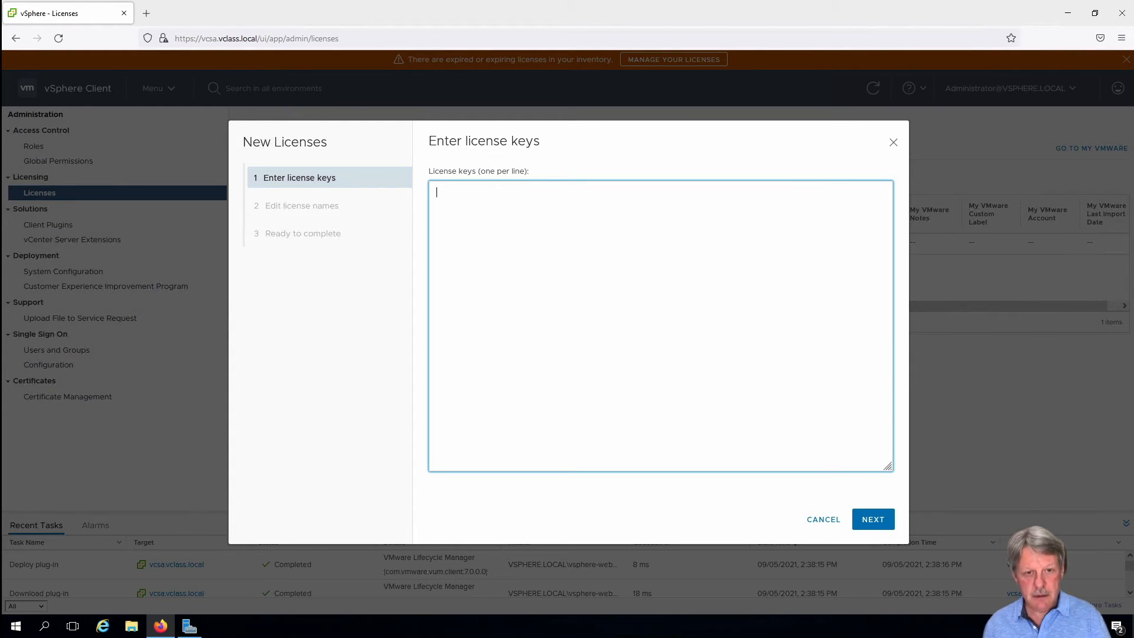
text(XXXXX-XXXXX-XXXXX-XXXXX-XXXXX)
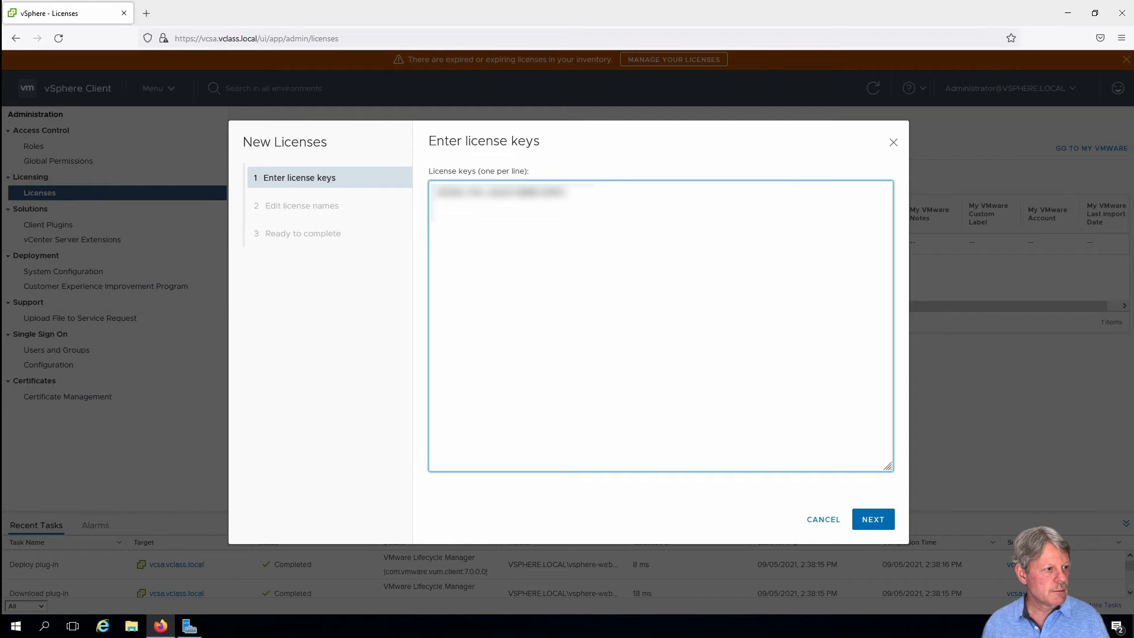
mouse_move(343, 266)
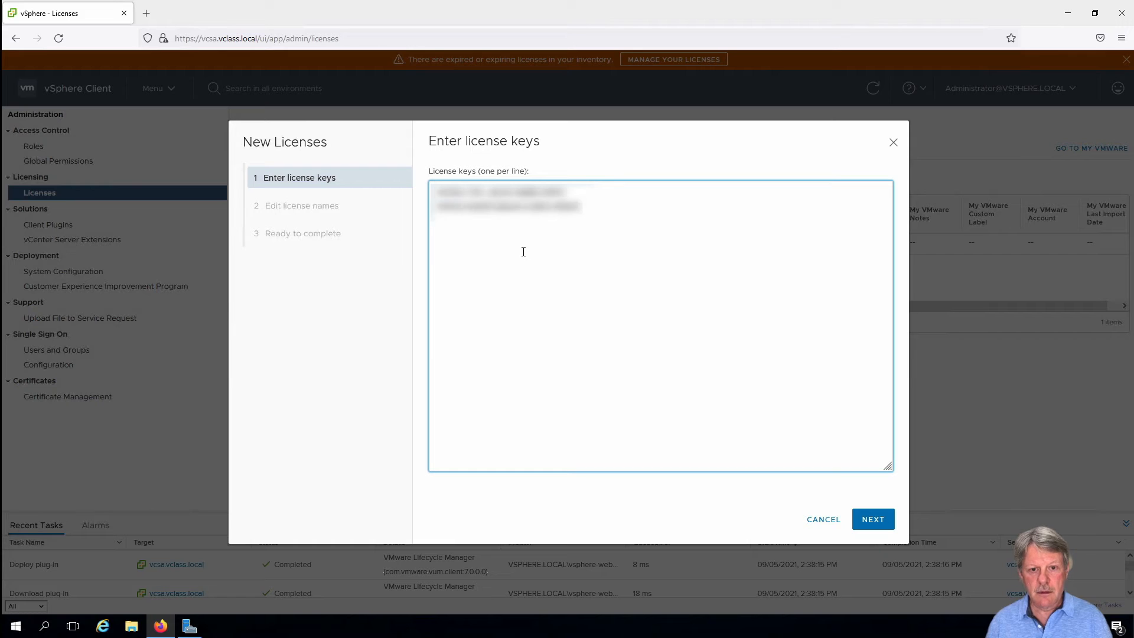
mouse_move(890, 475)
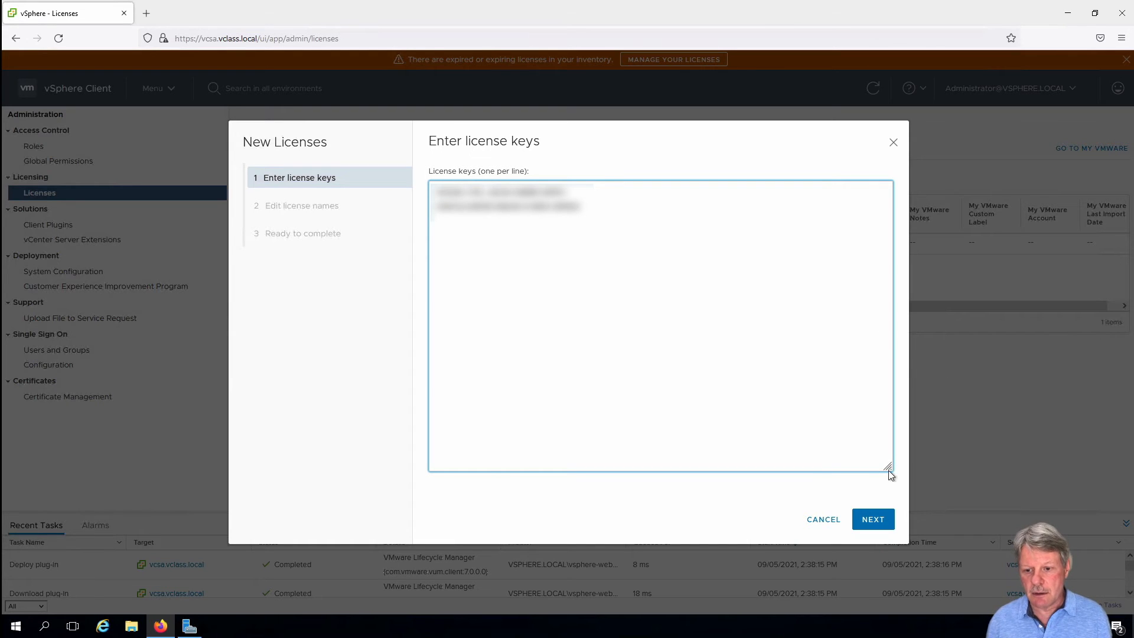
click(872, 520)
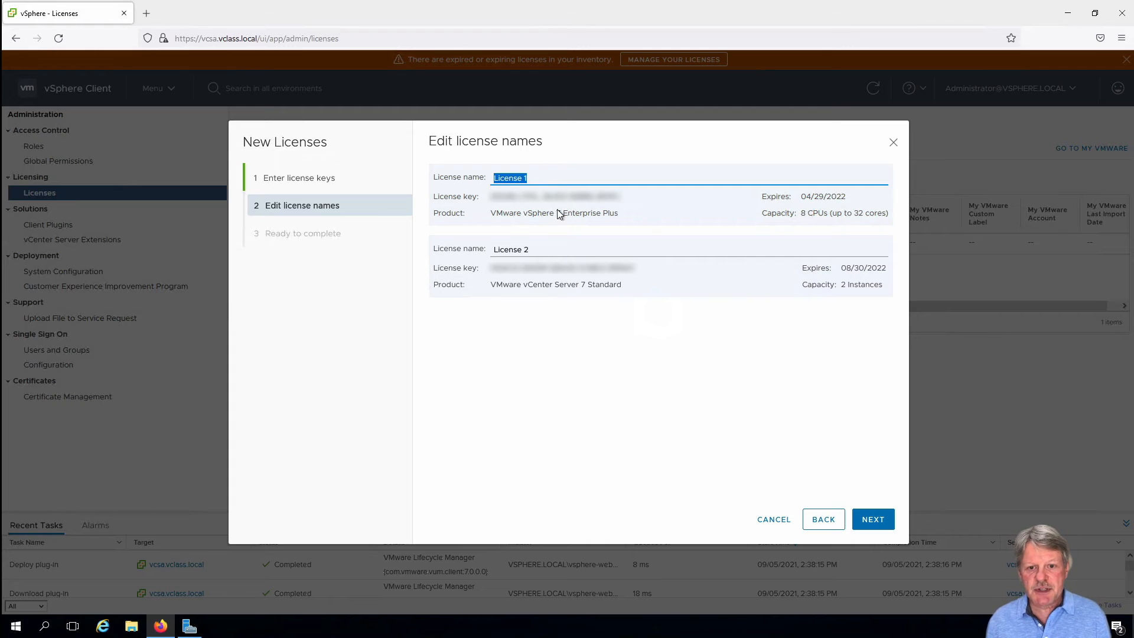
Step: Name License 1 'ESXi' and License 2 'vCenter' and finish adding them to the list
text(ESXi)
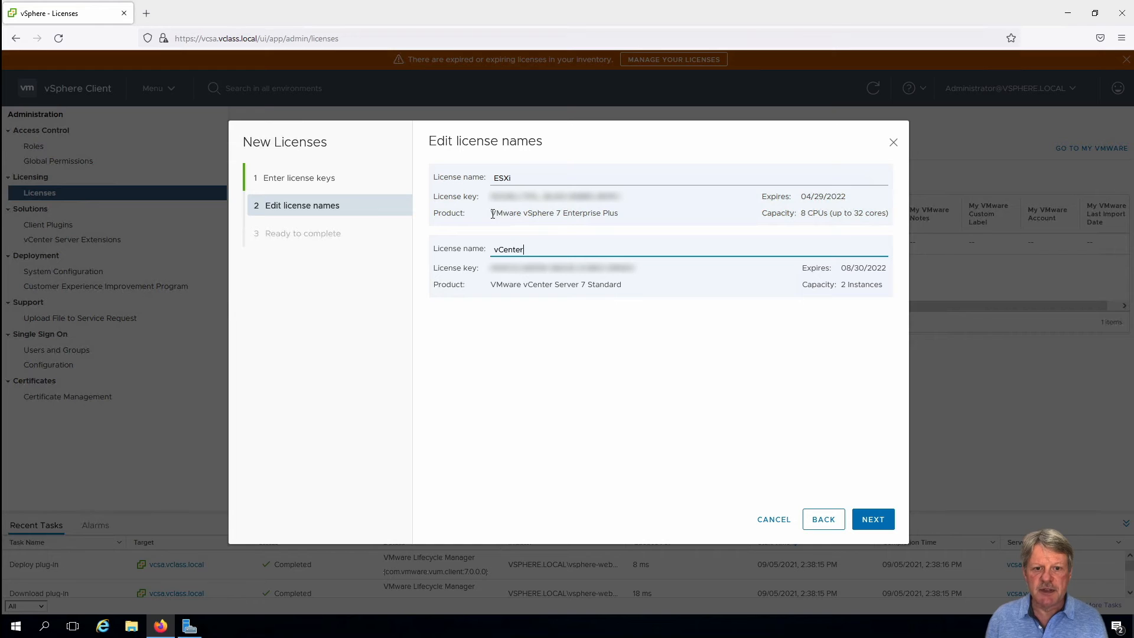
mouse_move(592, 213)
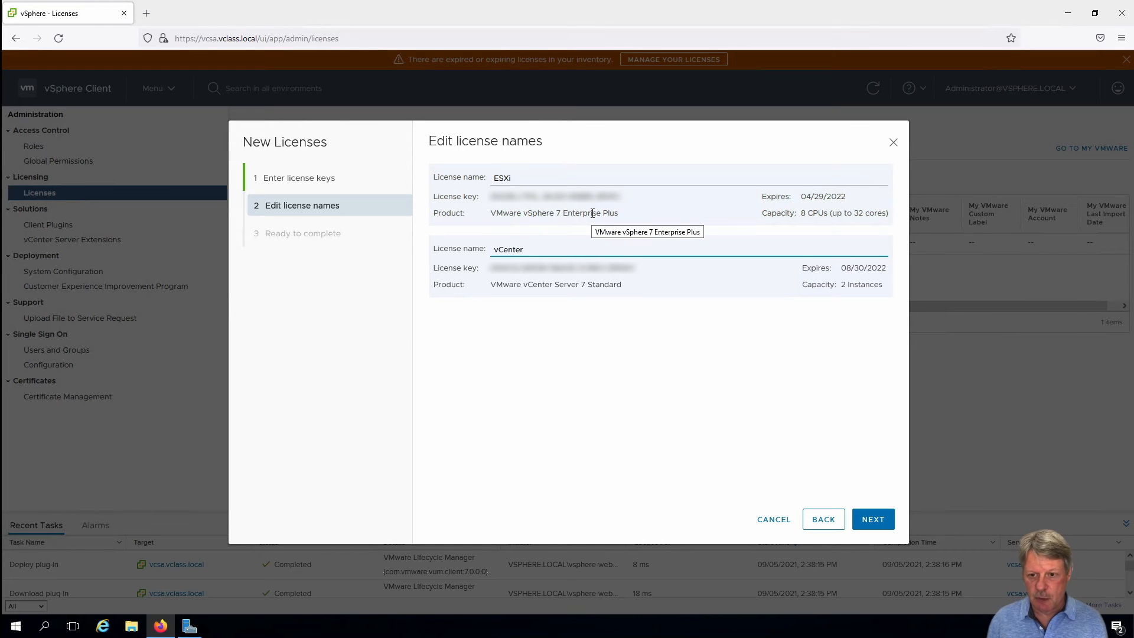
click(872, 519)
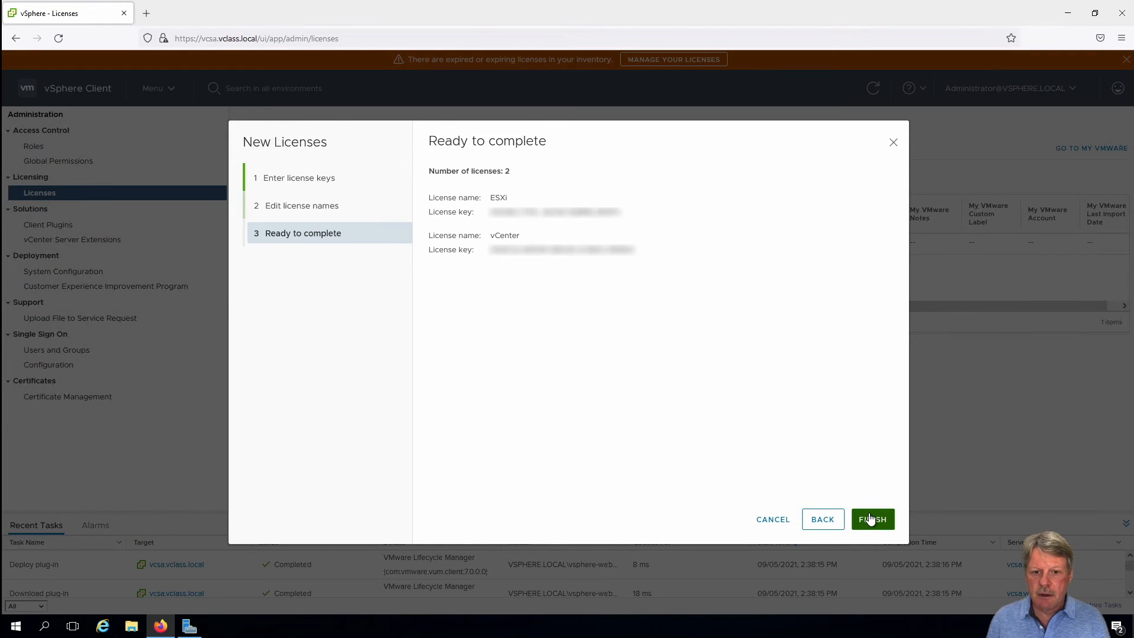
click(872, 520)
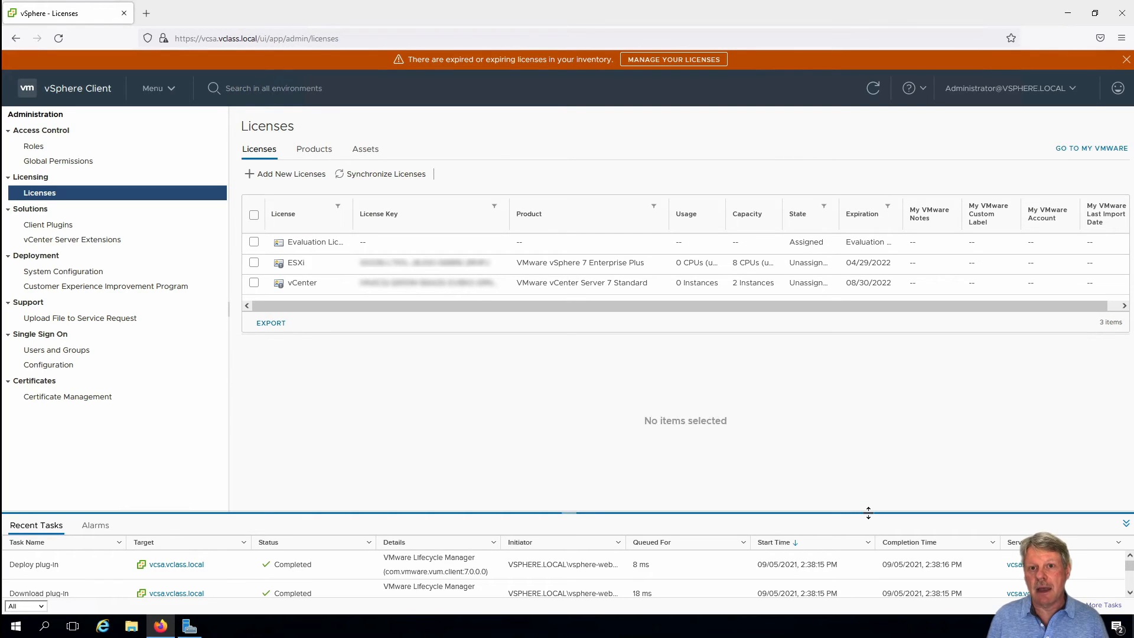
mouse_move(878, 497)
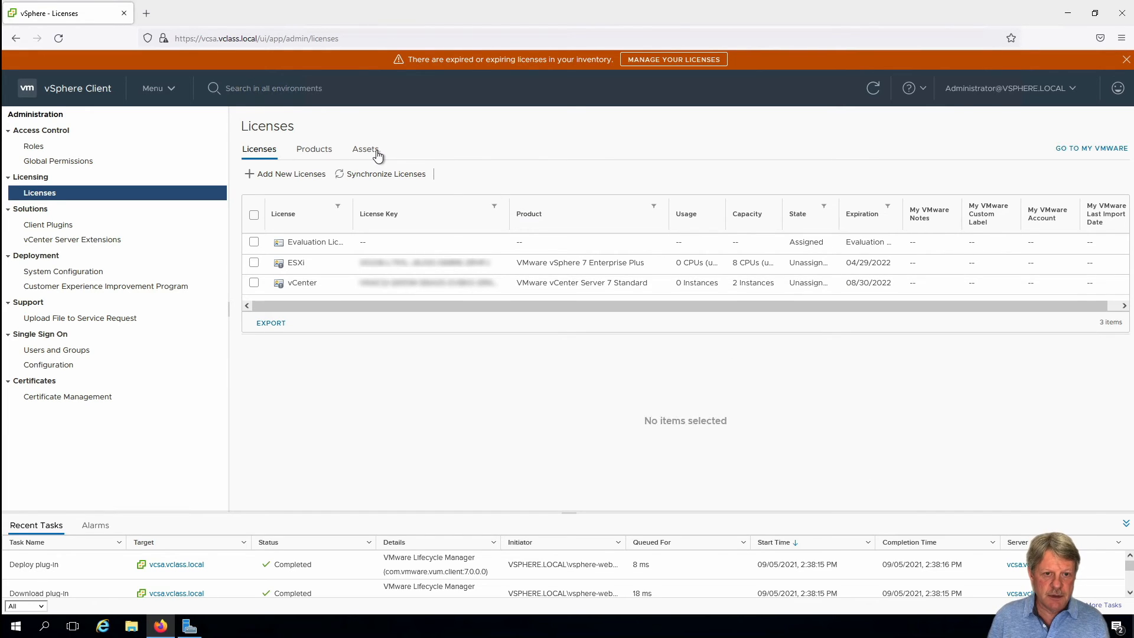
Step: View the Assets tab and select vcsa.vclass.local, still on the Evaluation License
click(365, 149)
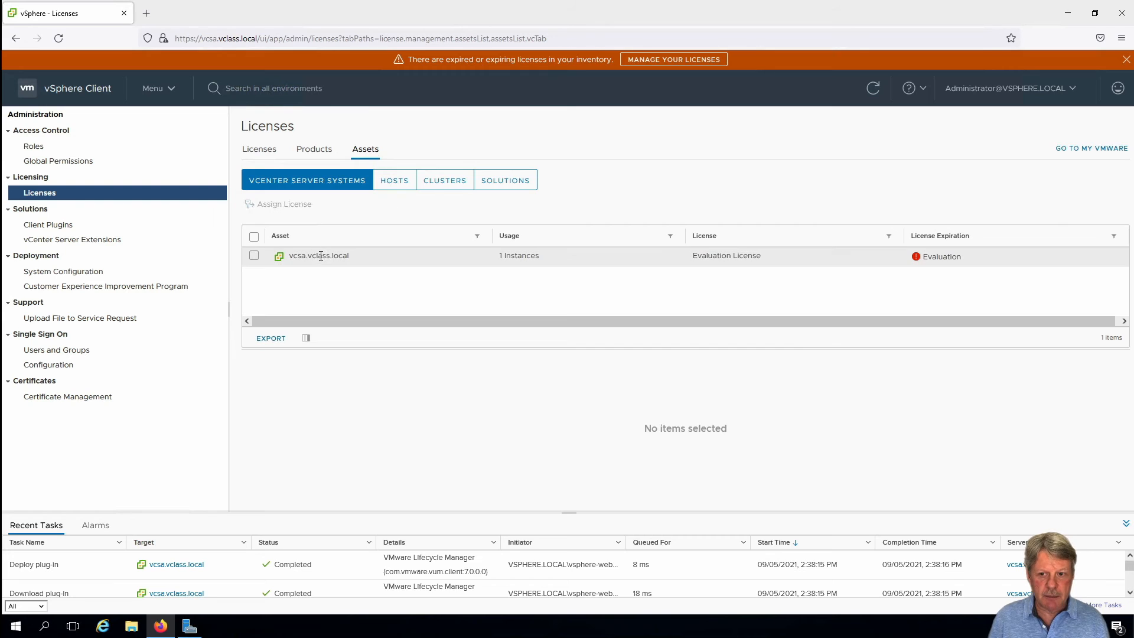
mouse_move(837, 271)
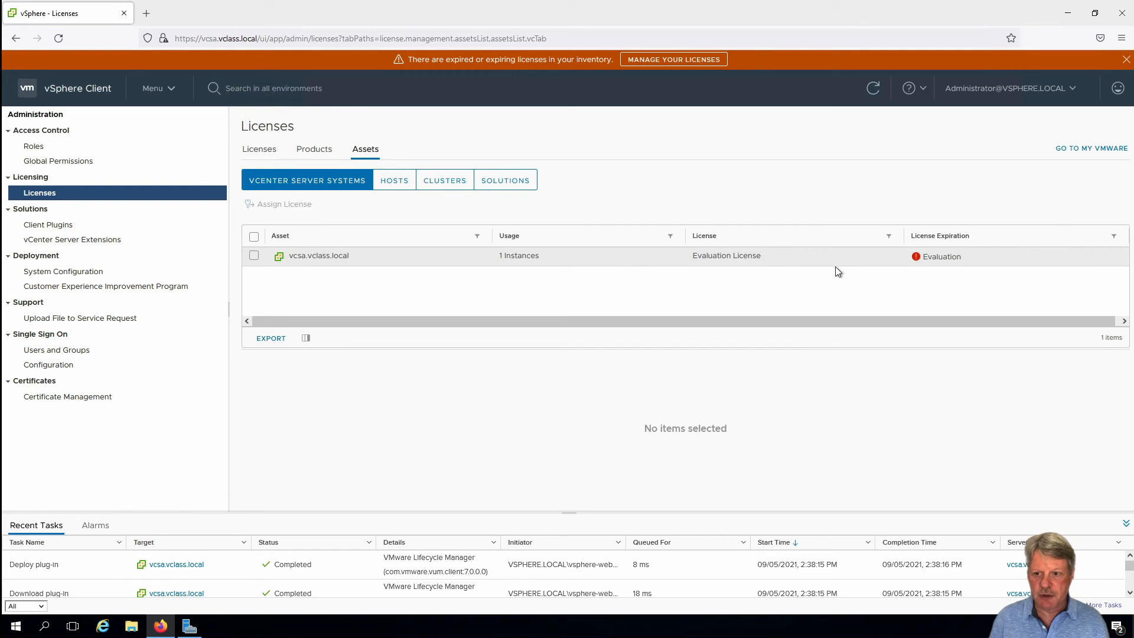
mouse_move(423, 268)
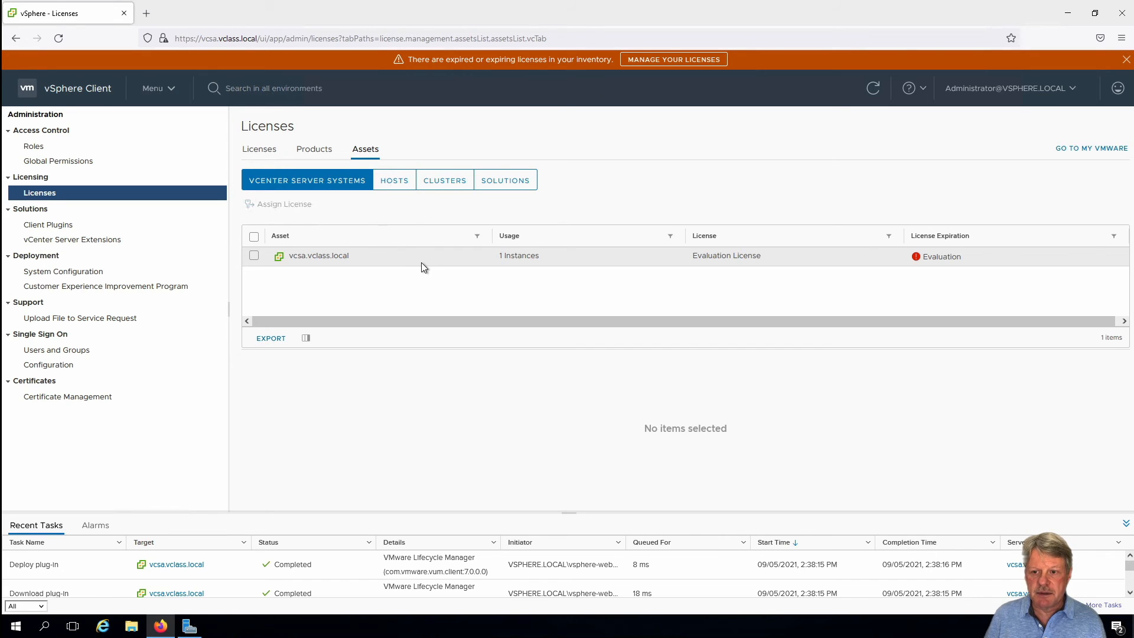
mouse_move(299, 272)
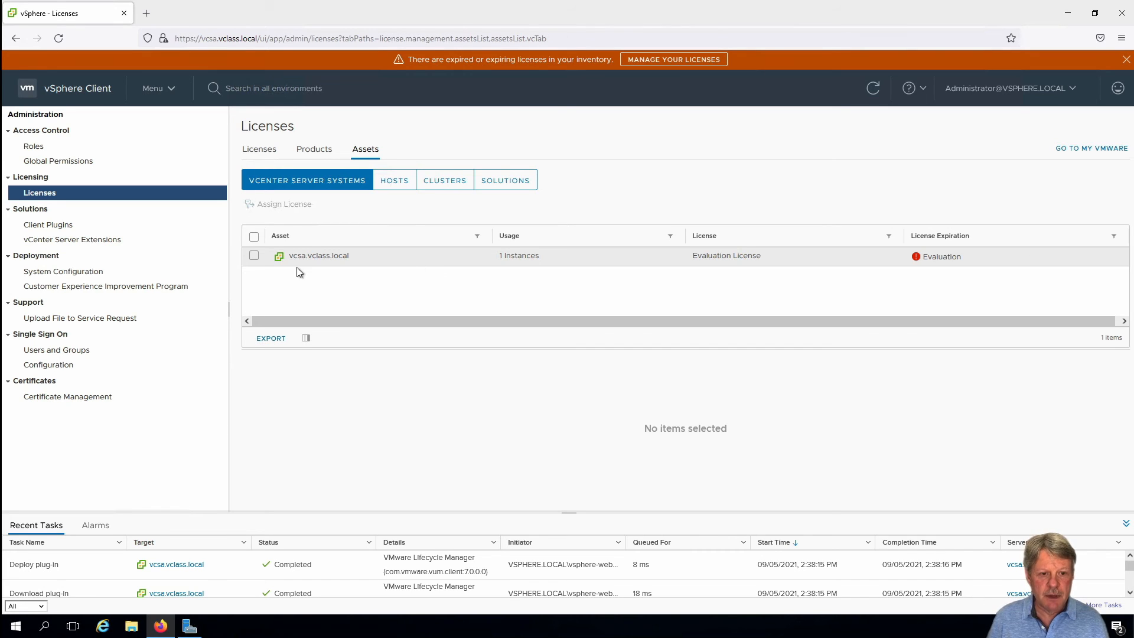
click(254, 255)
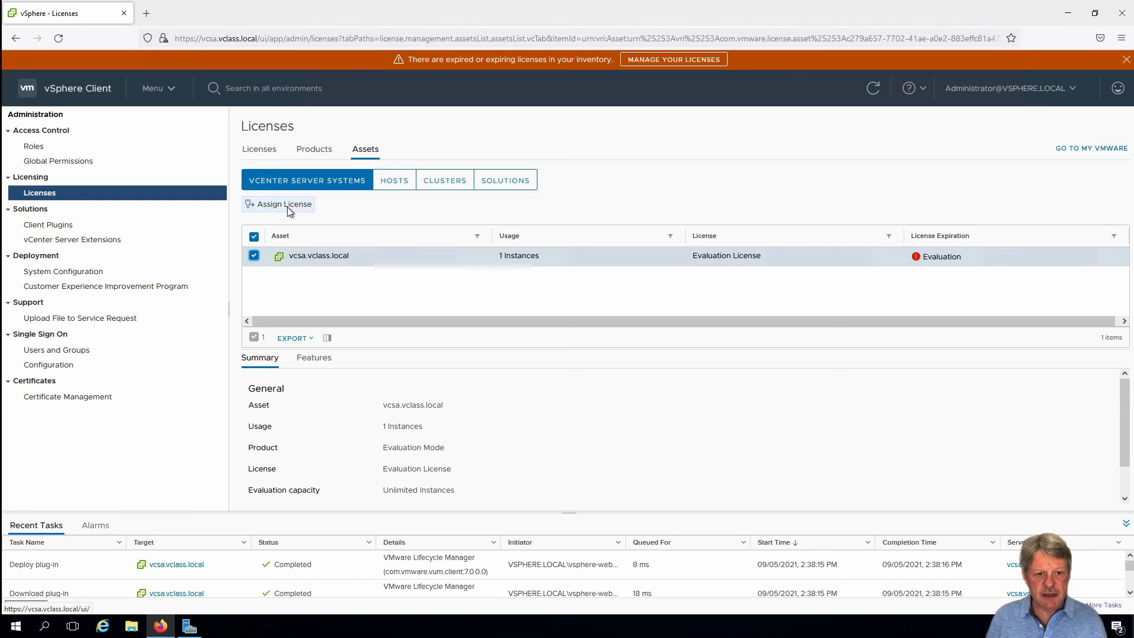
Step: Assign the existing vCenter license to vcsa.vclass.local, expiring 08/30/2022
click(282, 204)
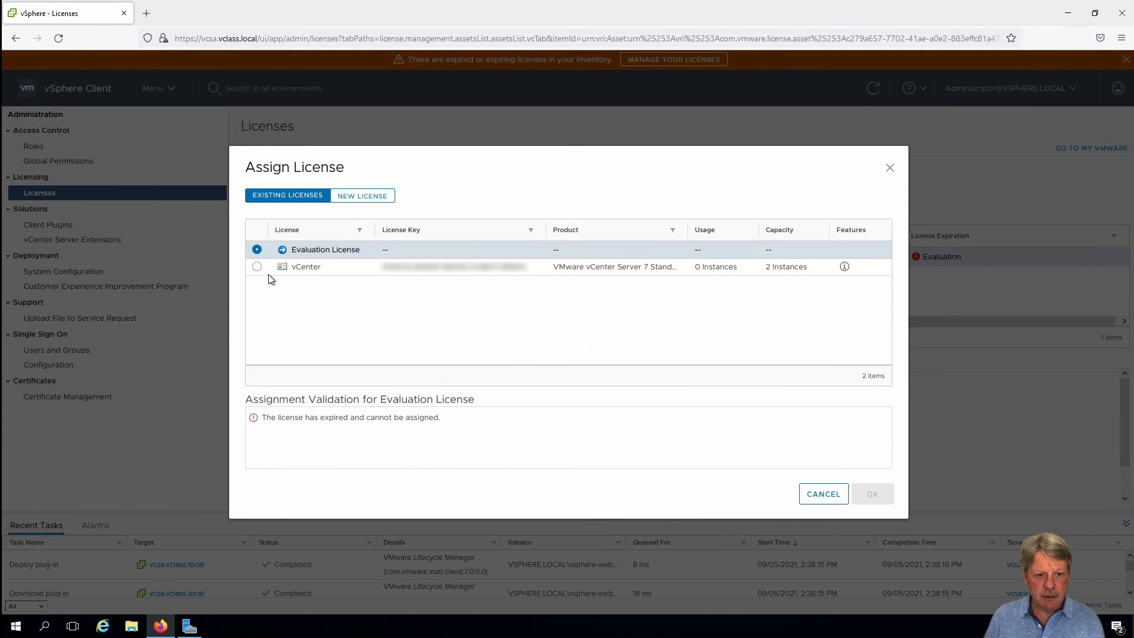
click(256, 266)
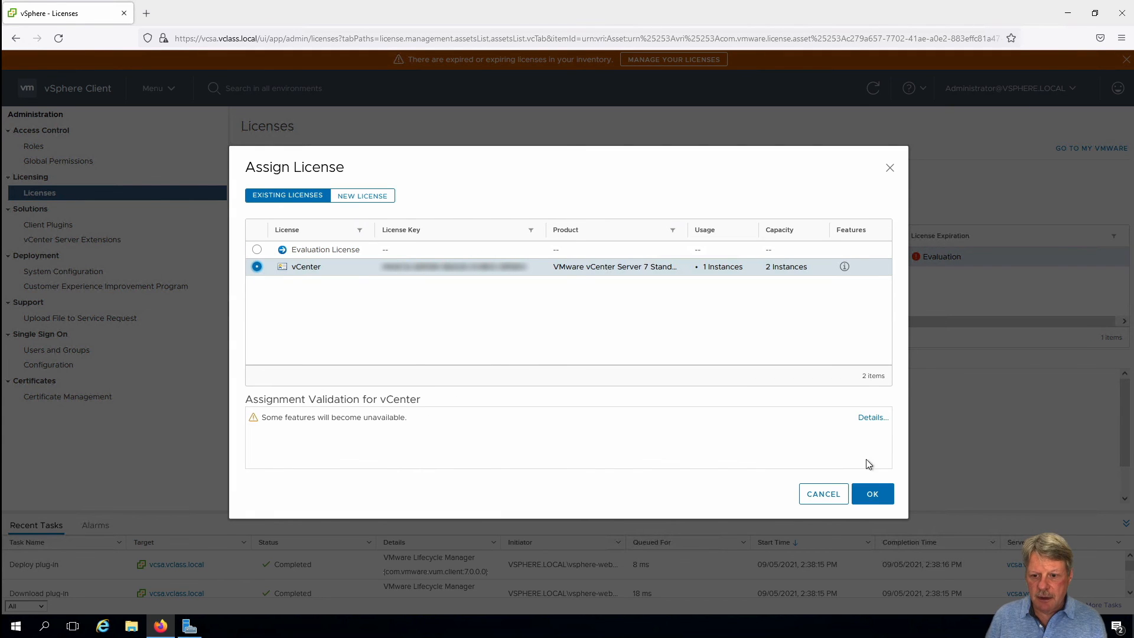
click(872, 494)
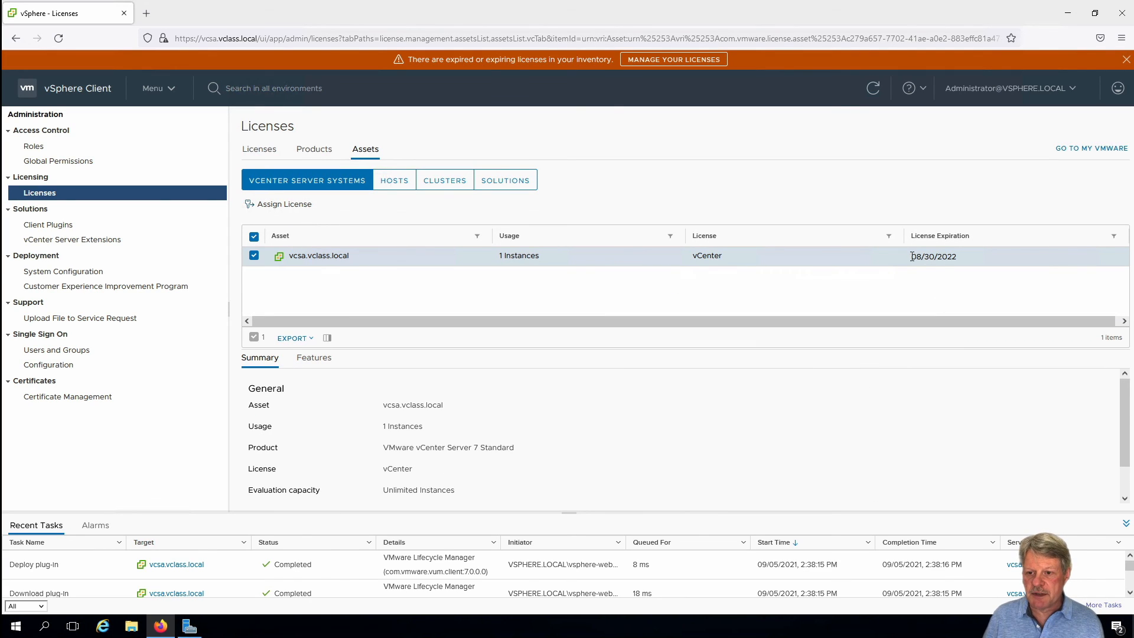
mouse_move(975, 287)
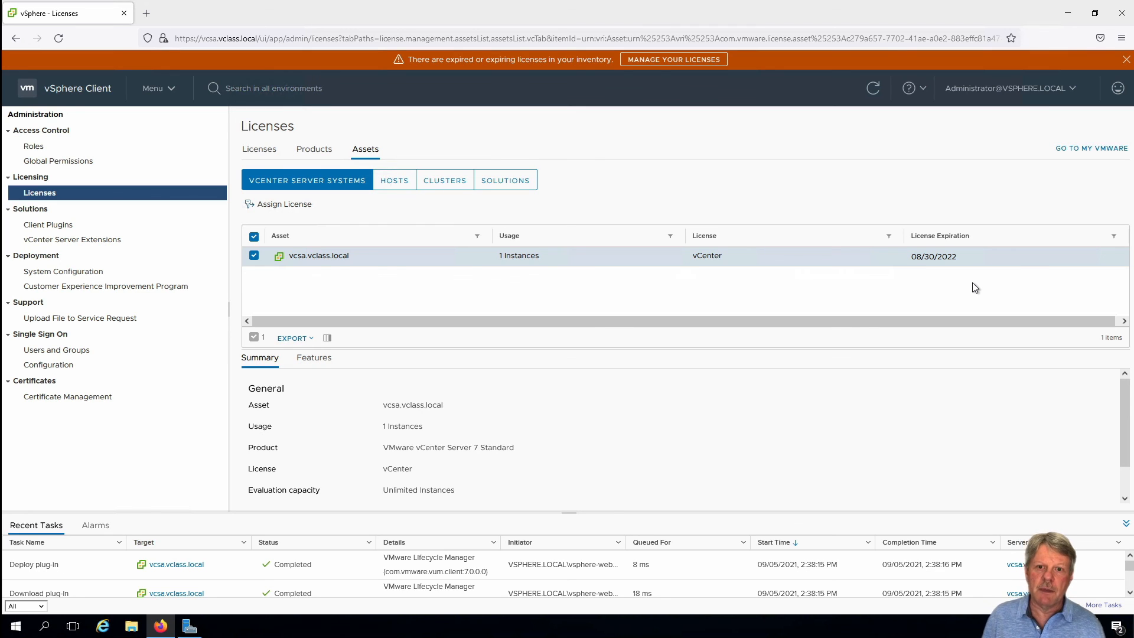
mouse_move(1056, 51)
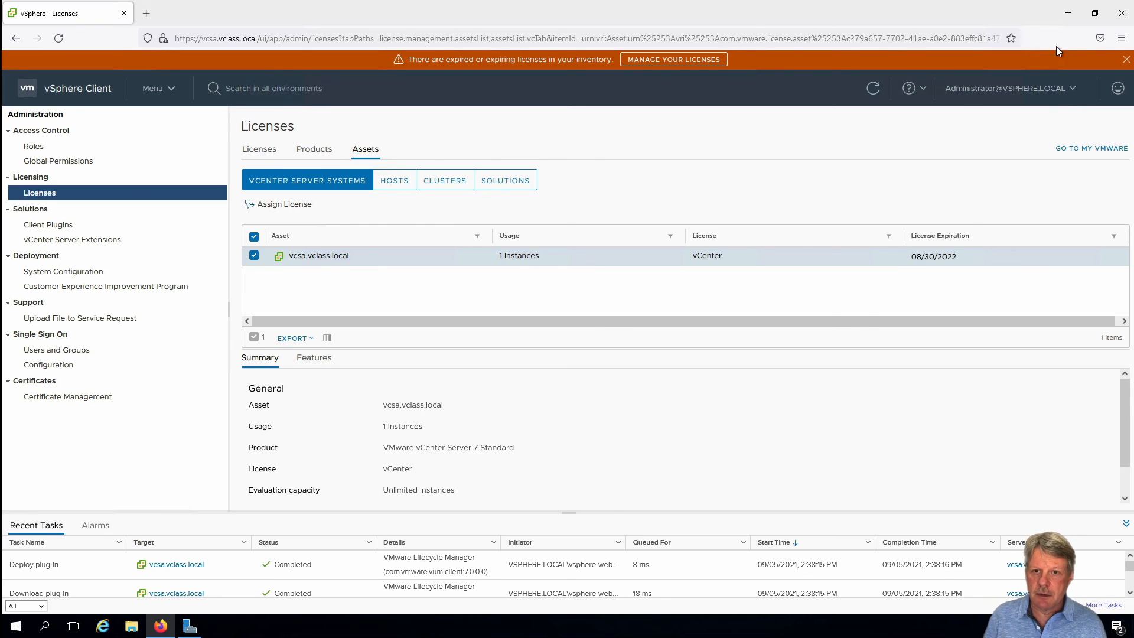